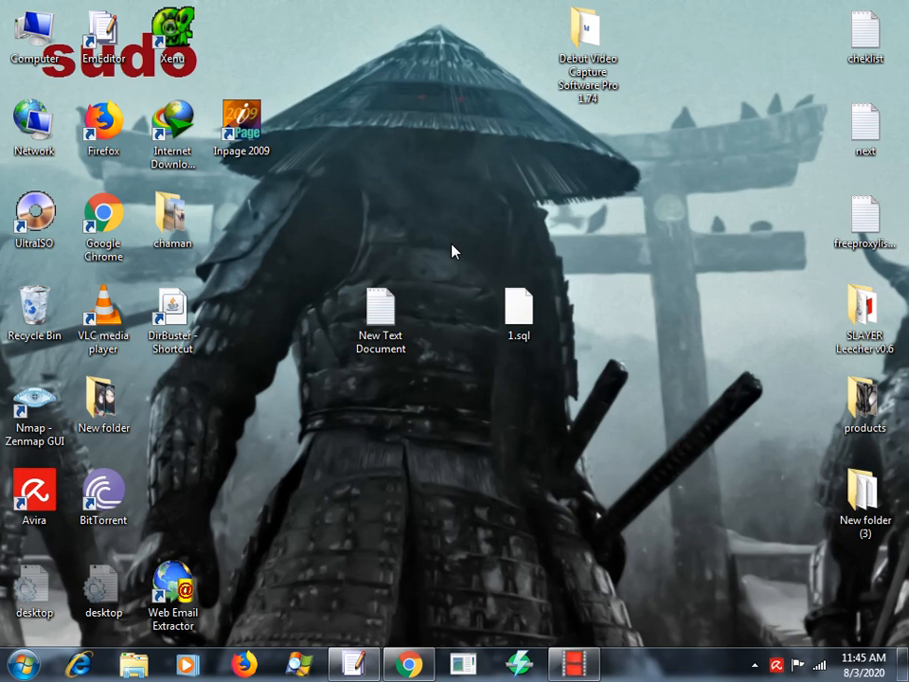
mouse_move(353, 663)
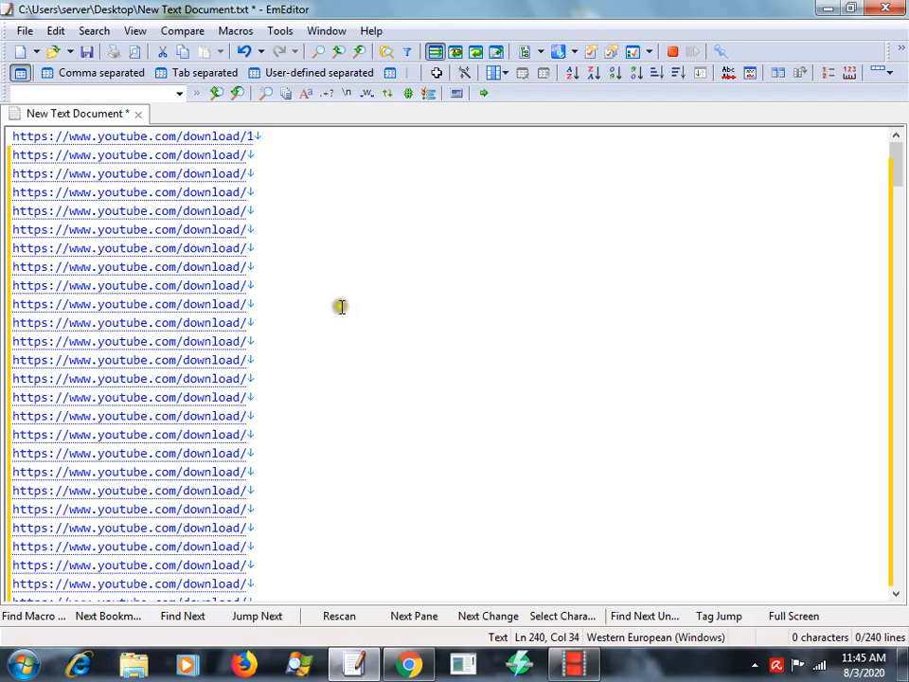
mouse_move(341, 307)
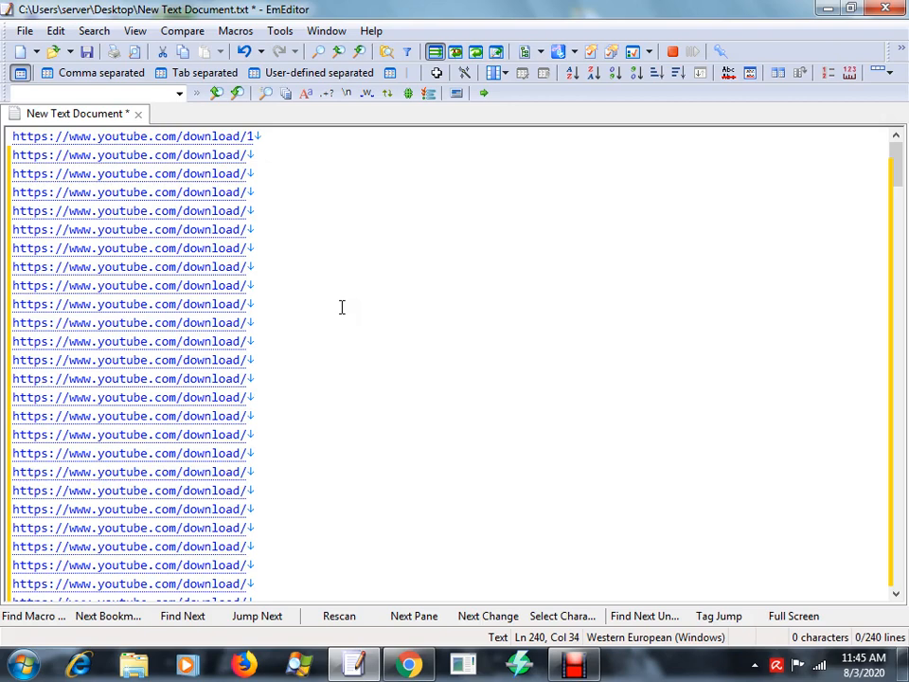
mouse_move(348, 309)
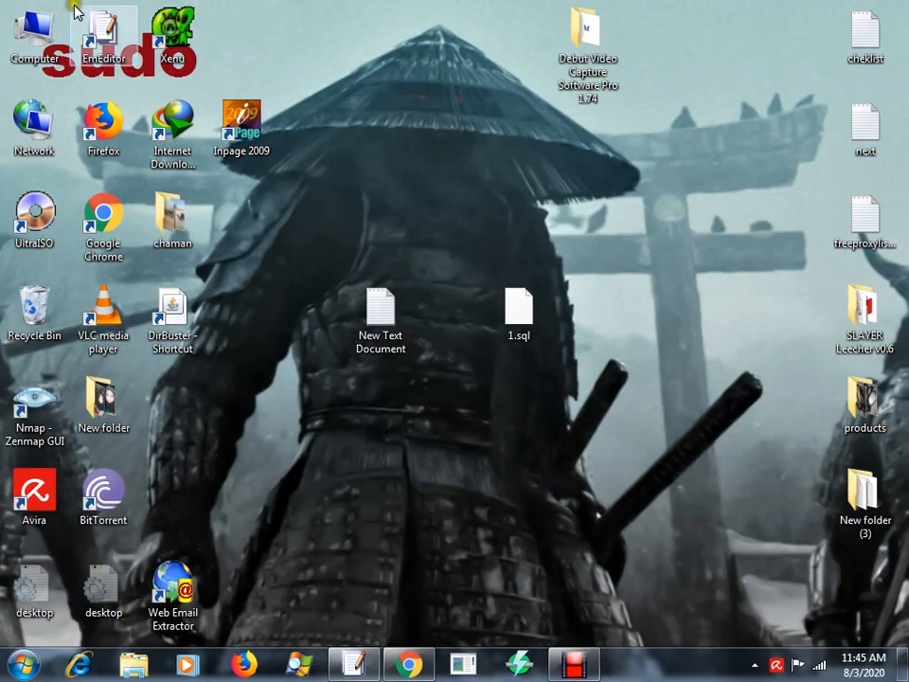
Open 1.sql from the desktop in EmEditor via its context menu
click(519, 312)
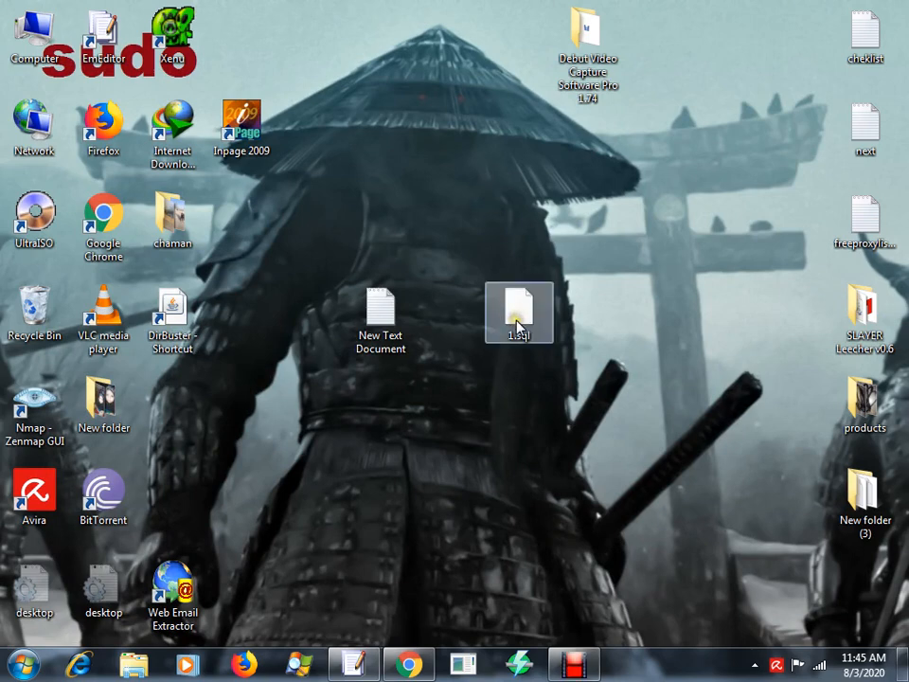
right_click(518, 312)
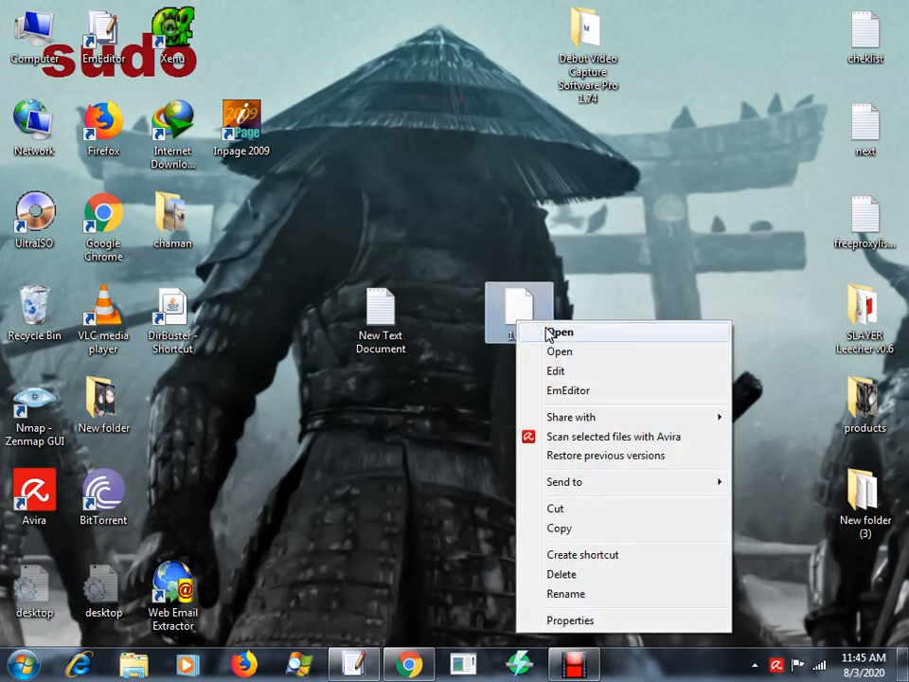
mouse_move(590, 390)
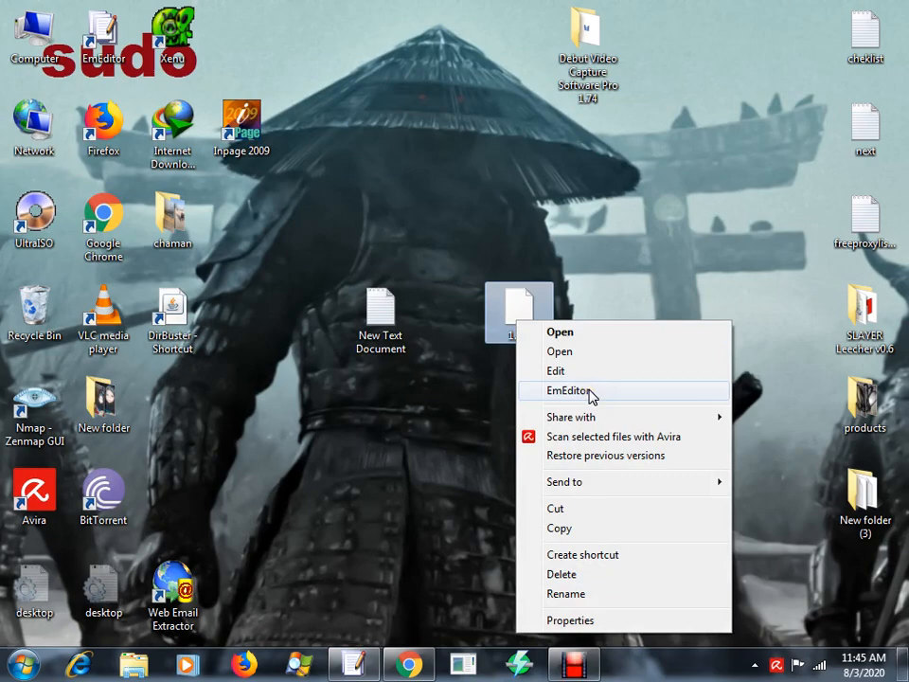
click(568, 391)
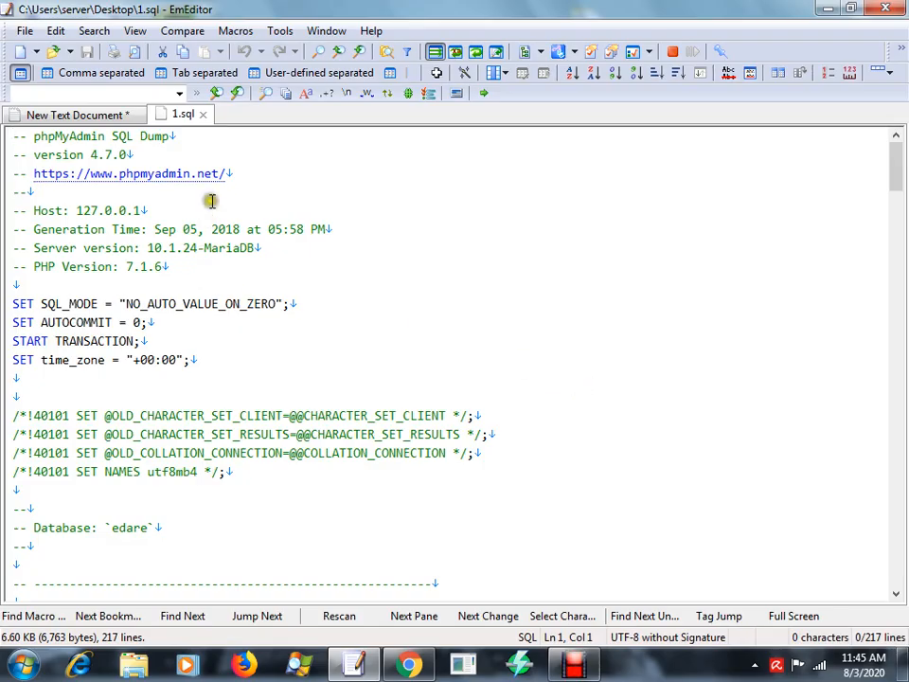
mouse_move(405, 238)
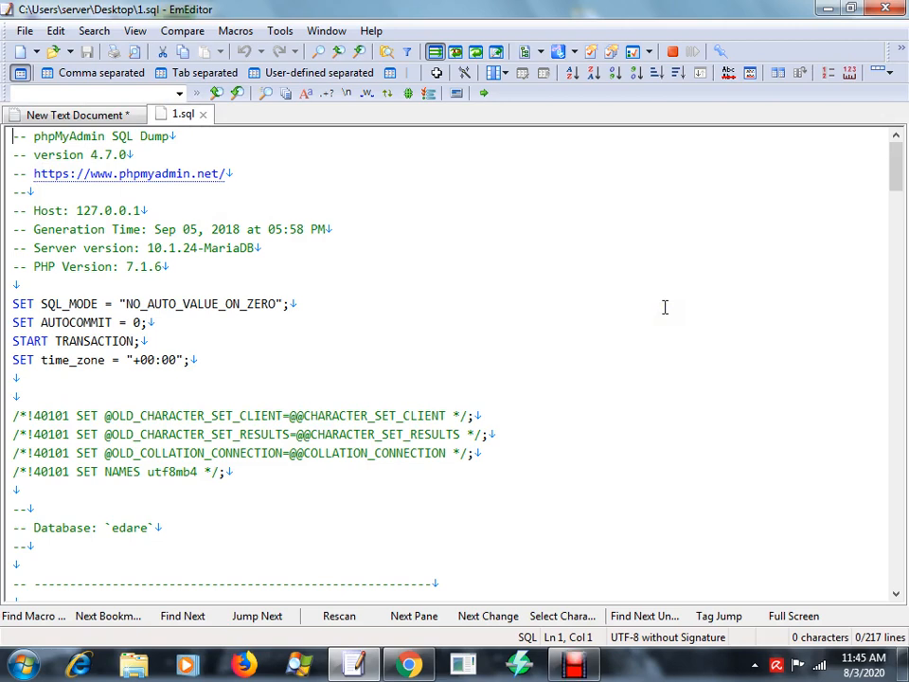
mouse_move(435, 268)
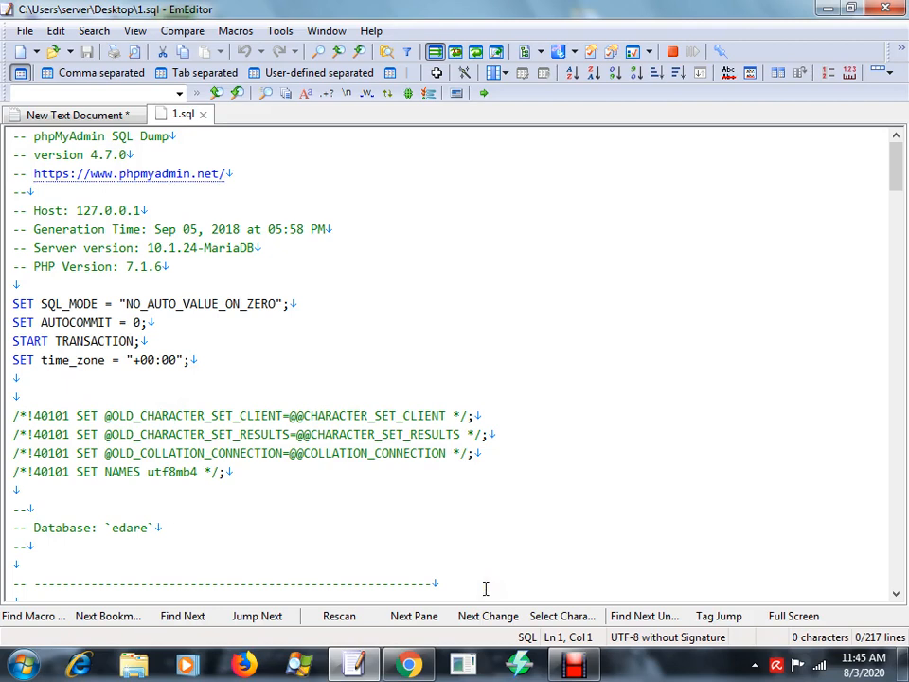
mouse_move(456, 282)
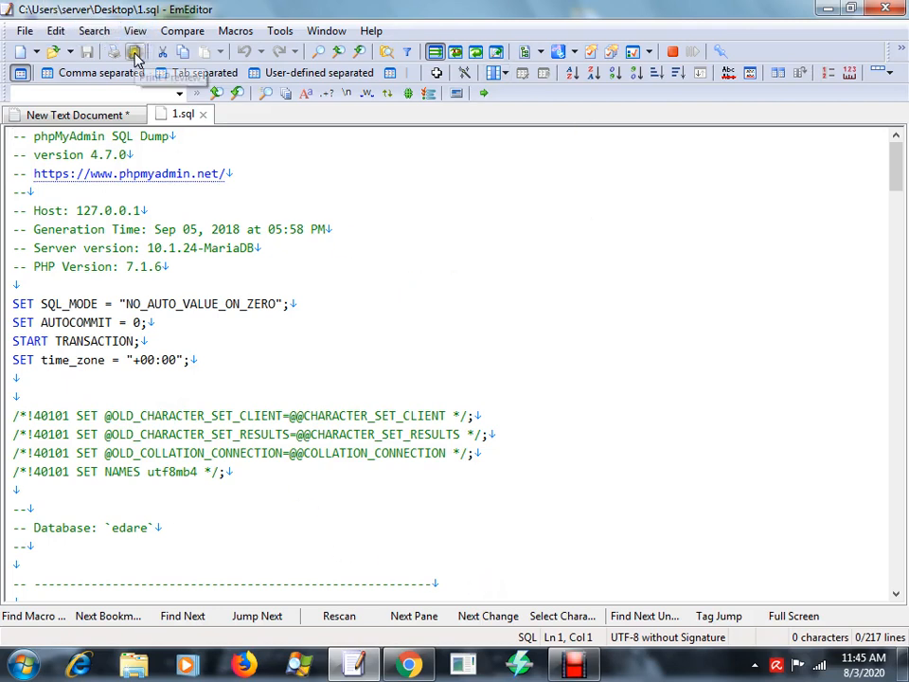
Start printing the SQL dump, then cancel at the page-width wrapping prompt
click(135, 51)
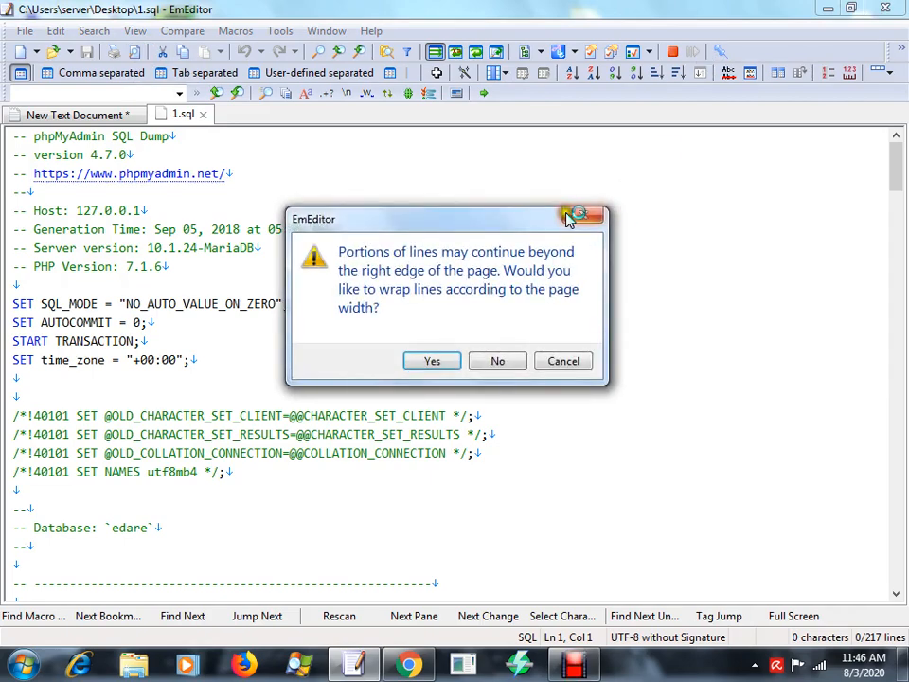
click(498, 361)
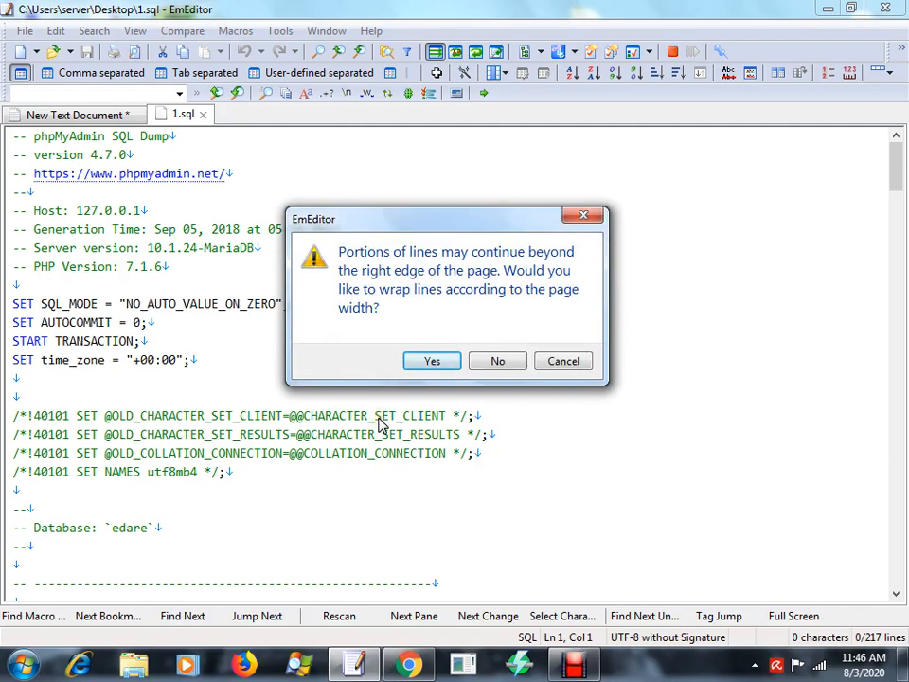
mouse_move(468, 312)
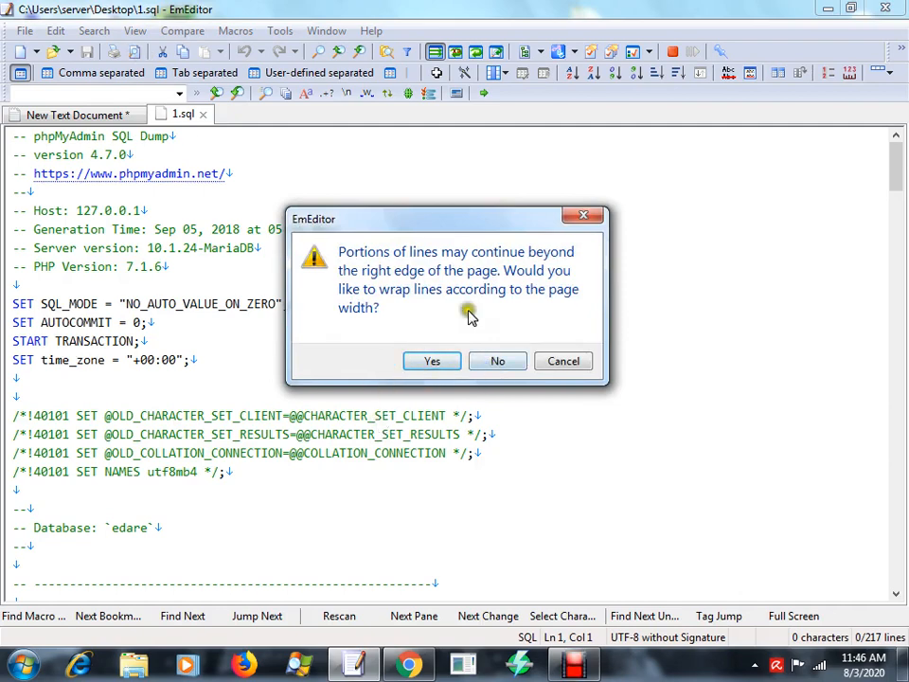
click(498, 361)
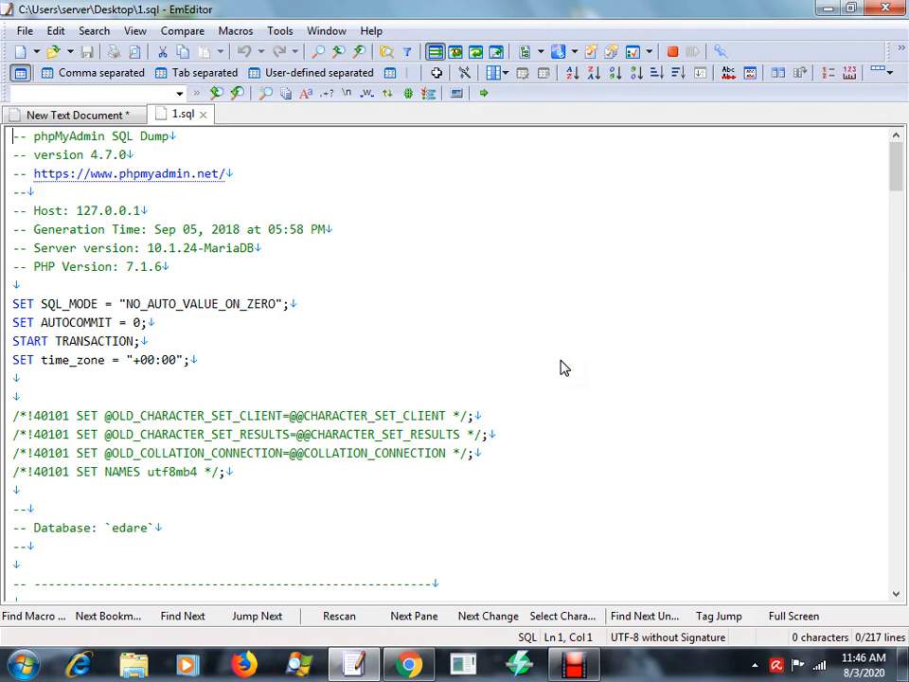
mouse_move(205, 114)
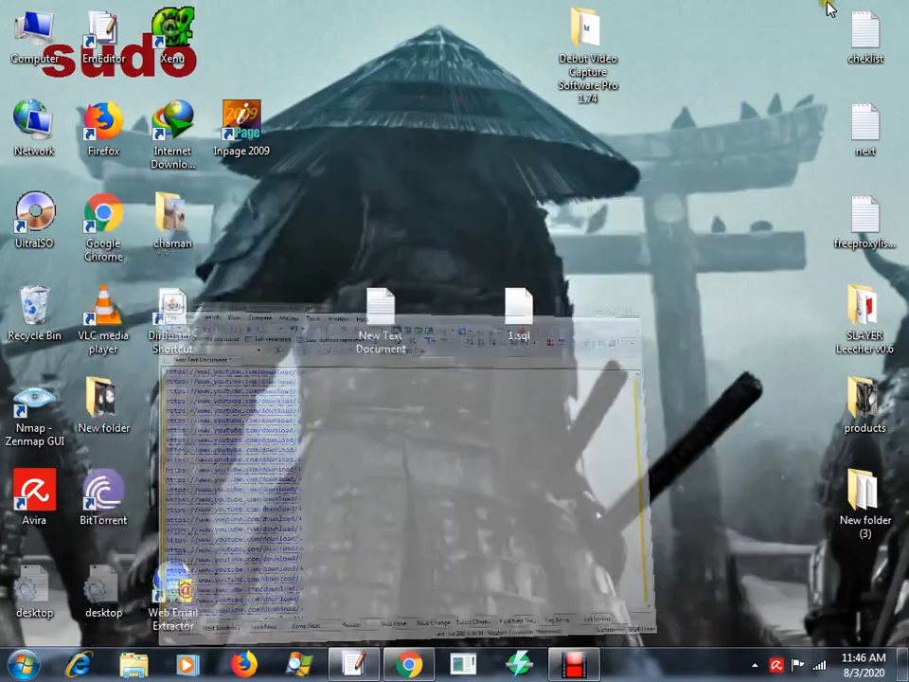
Bring the URL document back into view and place the cursor in the URL list
click(851, 9)
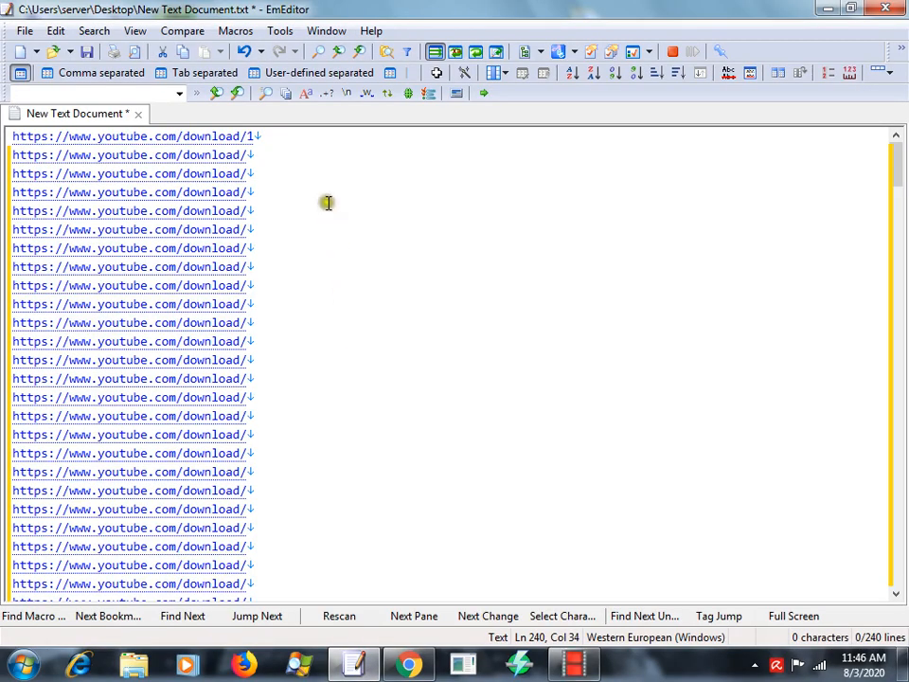
click(252, 135)
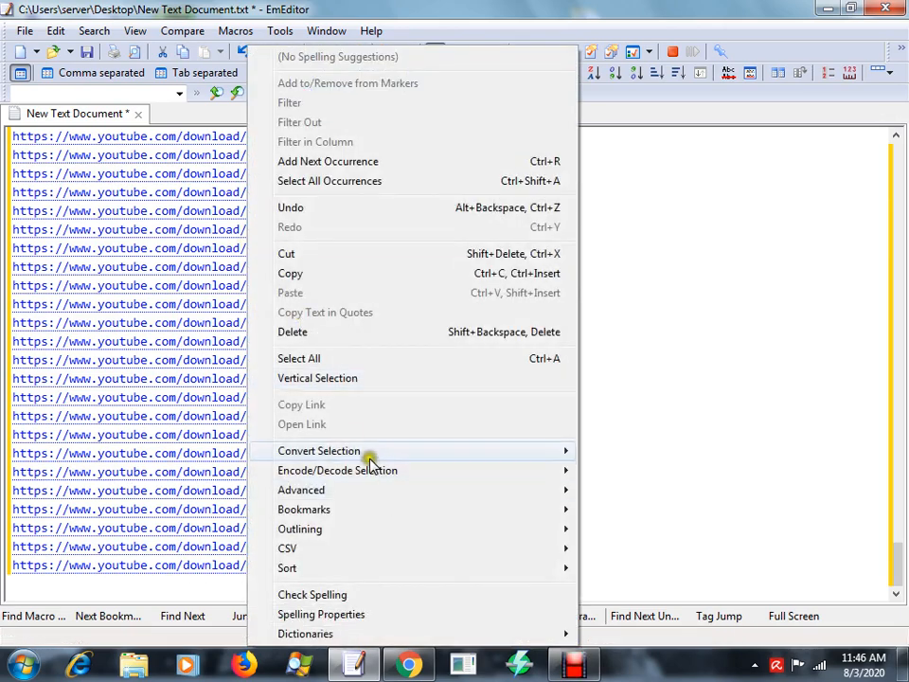
mouse_move(343, 529)
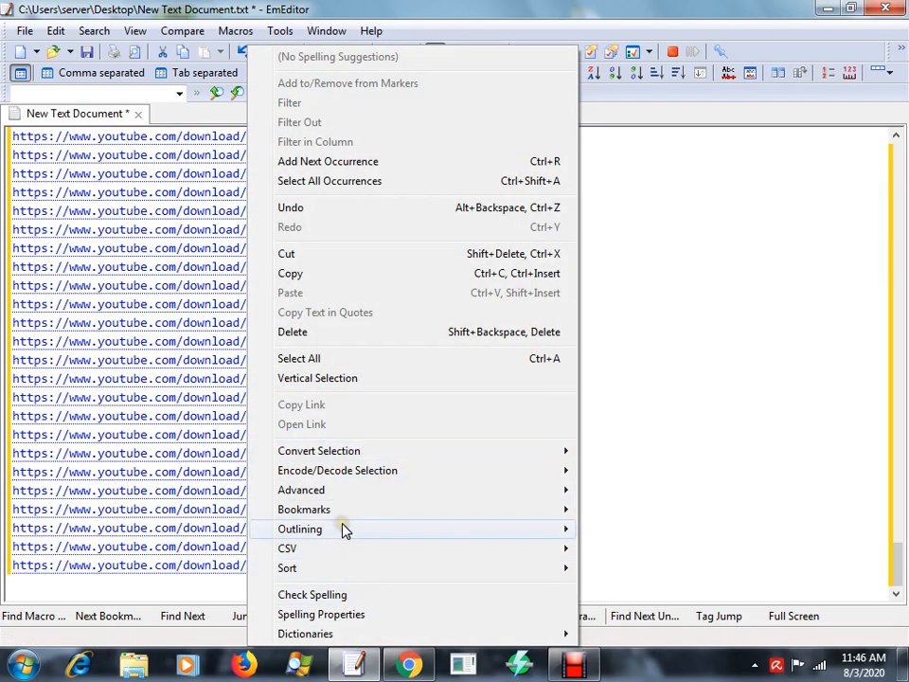
Open Advanced > Numbering for the selected line ends, starting at 1, increment 1
click(302, 489)
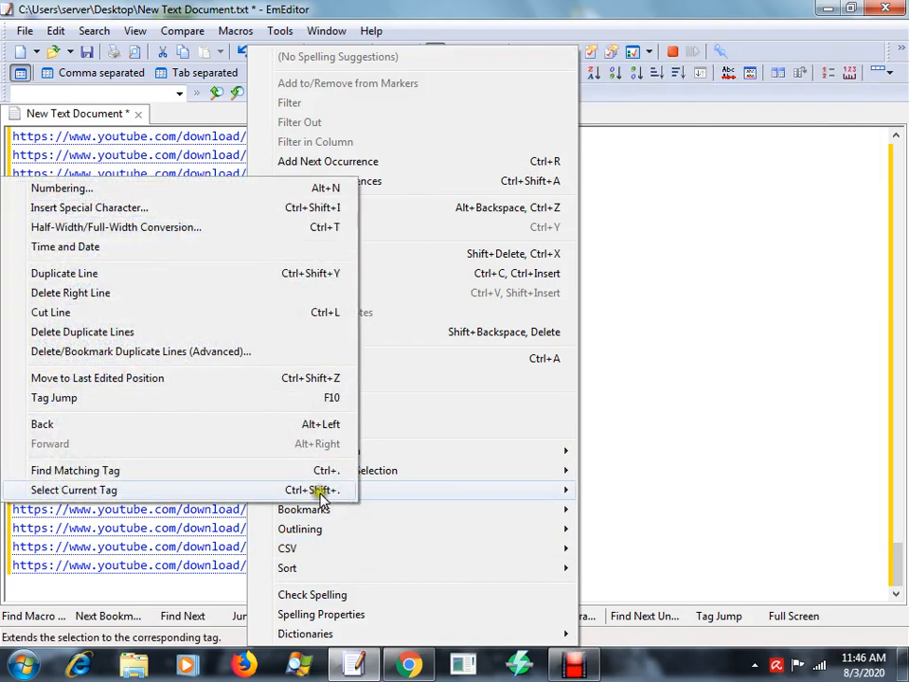
click(62, 187)
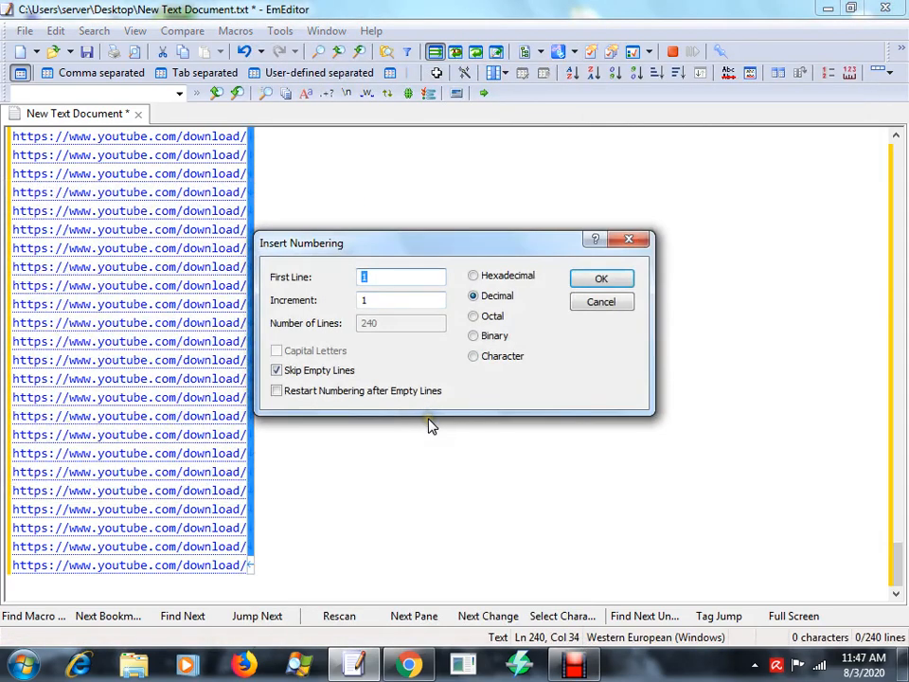
mouse_move(333, 288)
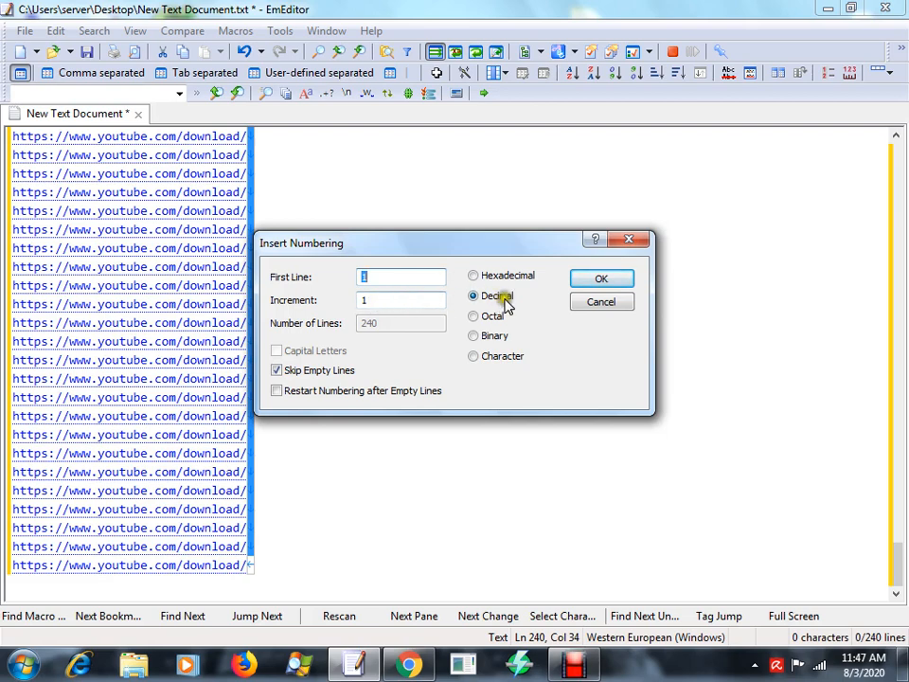
Insert numbers 1–240 at the URL line ends and scroll down to verify
click(600, 278)
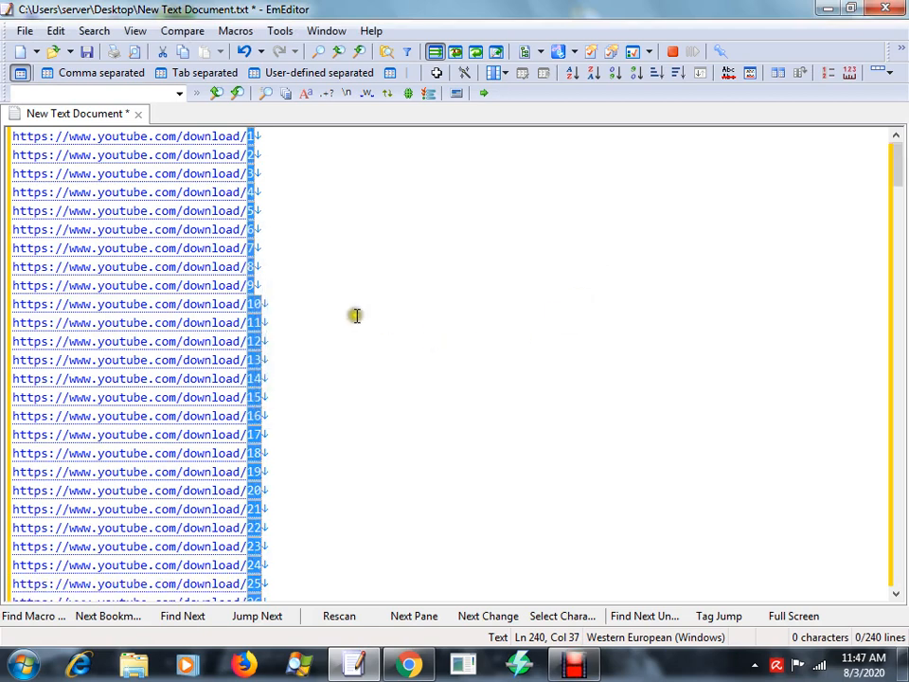
scroll(down, 3)
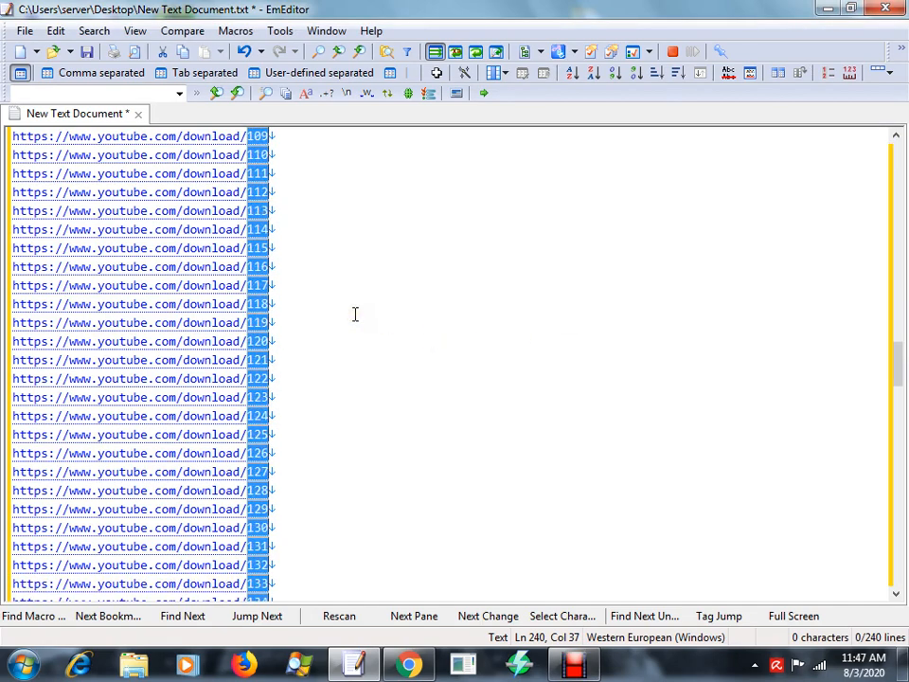
scroll(down, 3)
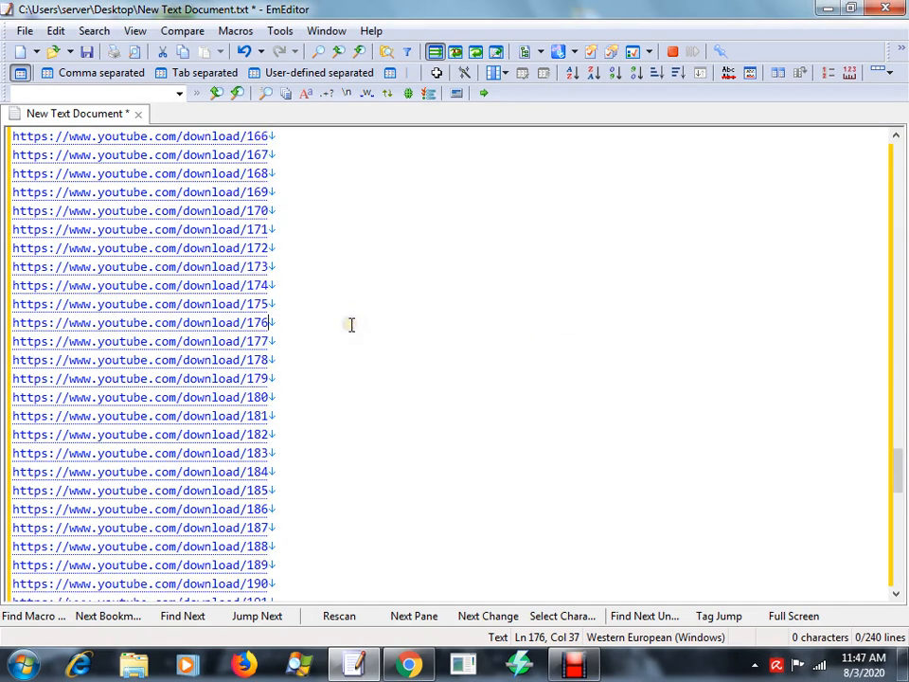
scroll(down, 3)
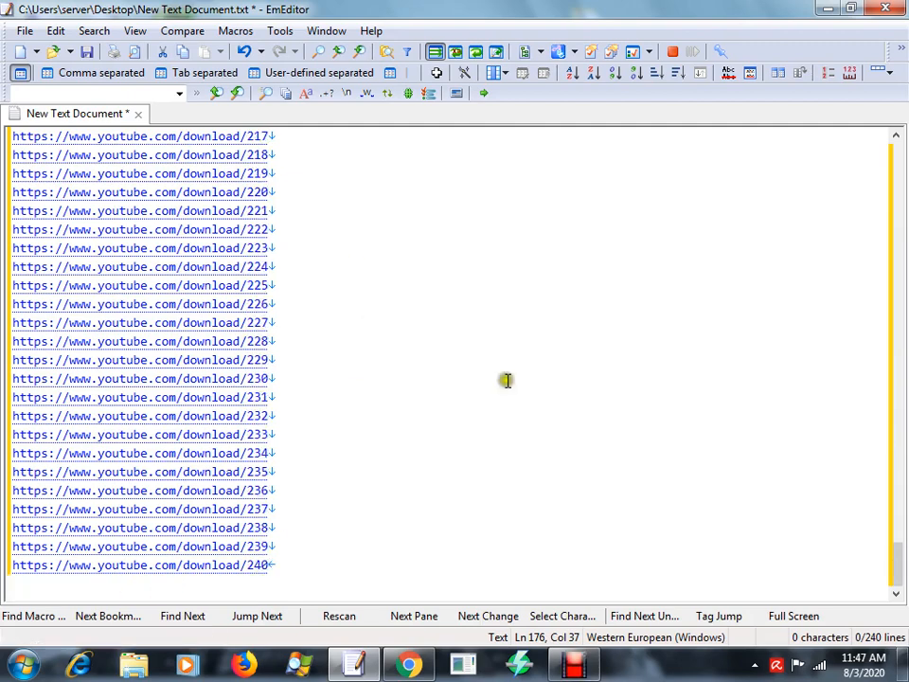
mouse_move(774, 373)
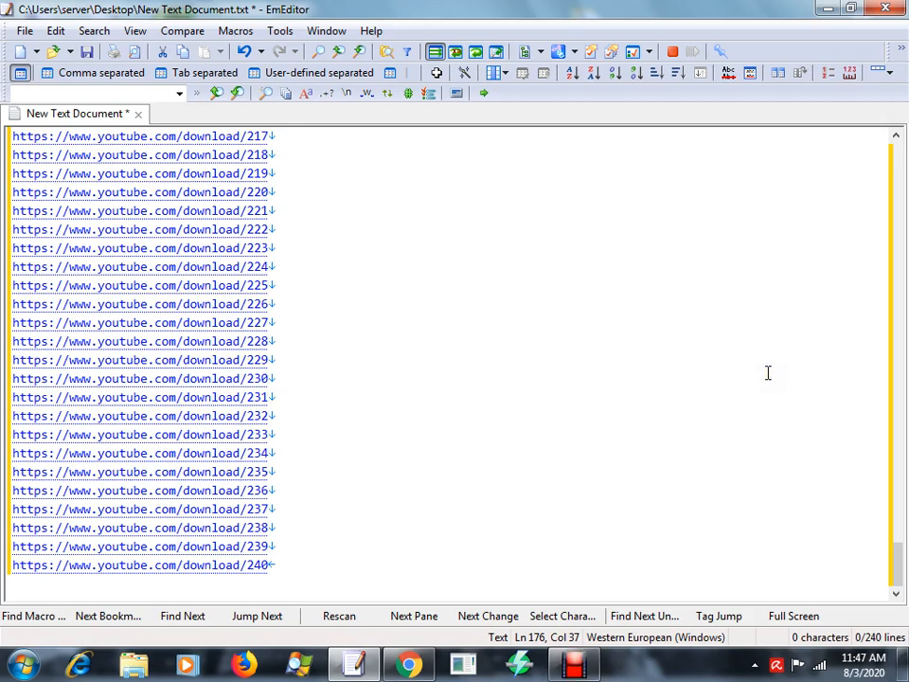
mouse_move(533, 364)
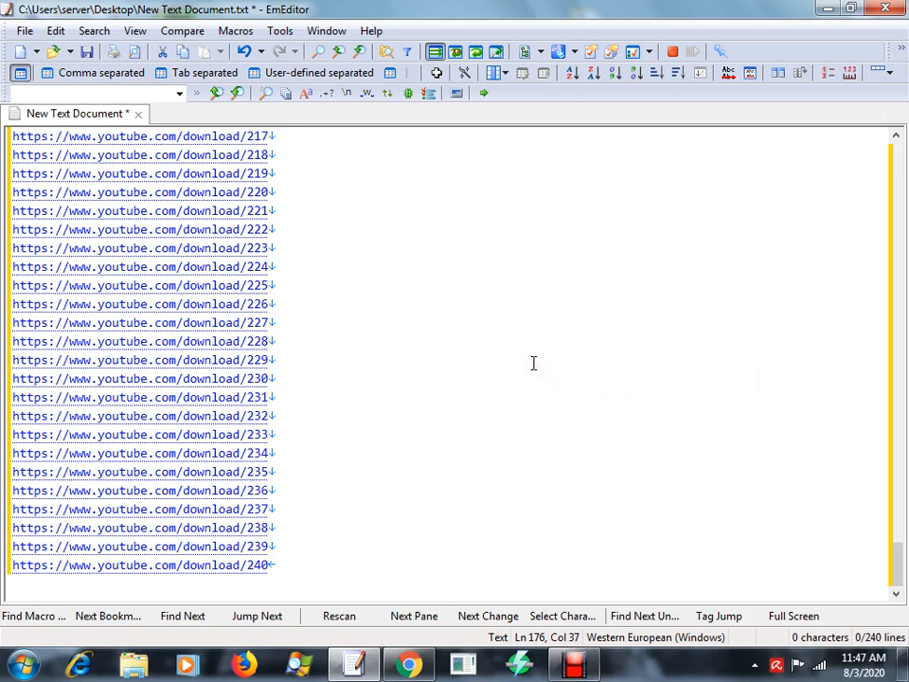